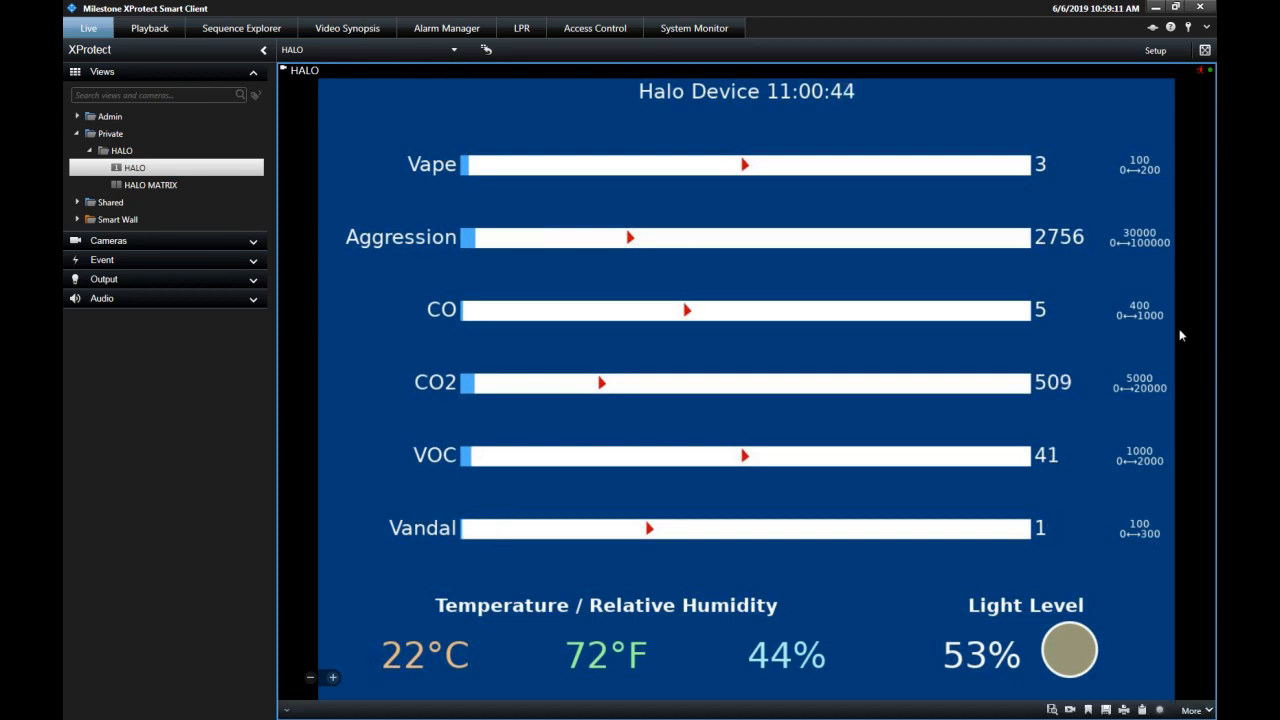
Switch to the HALO MATRIX view showing live Halo sensor readings
{"action": "left_click", "coordinate": [148, 184]}
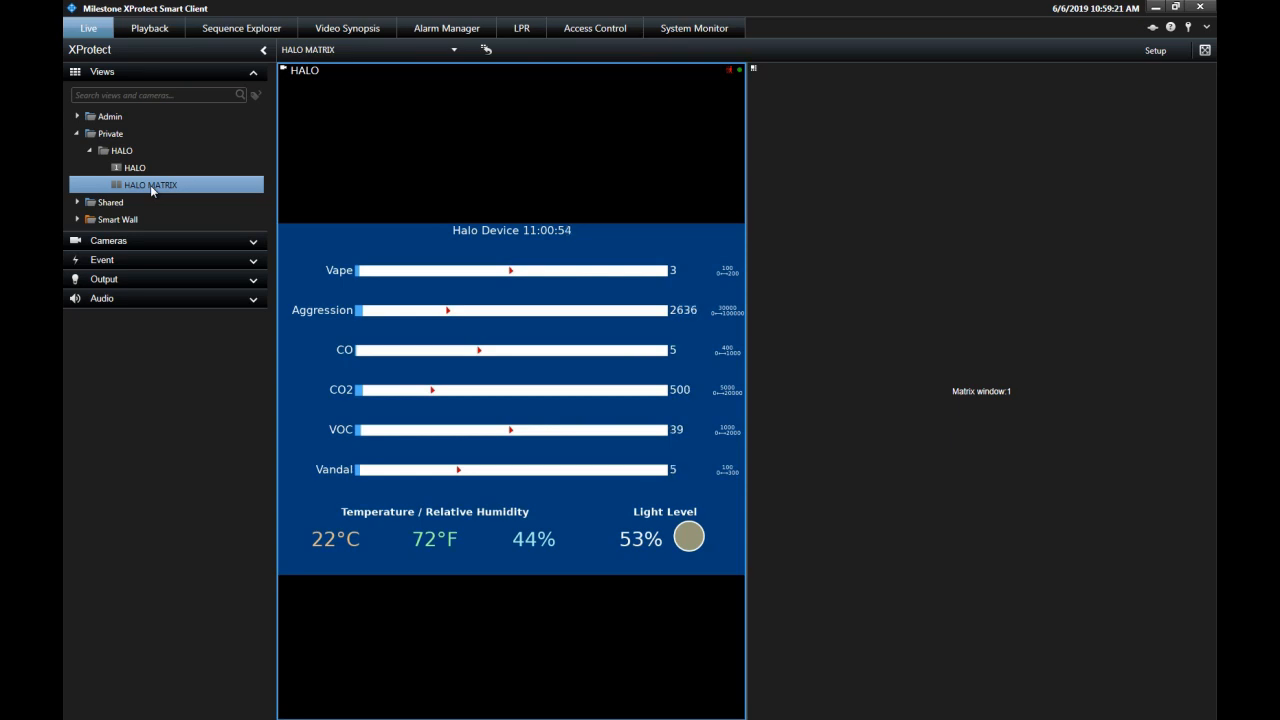
{"action": "mouse_move", "coordinate": [336, 216]}
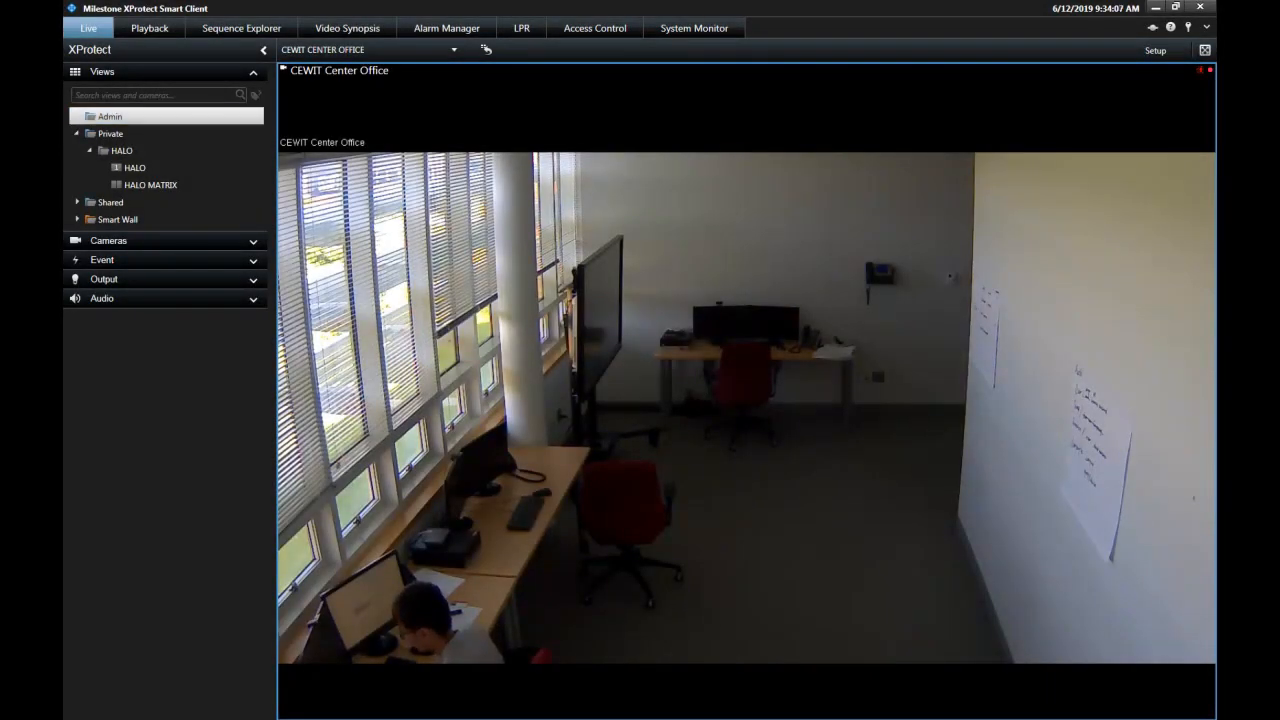
{"action": "mouse_move", "coordinate": [996, 460]}
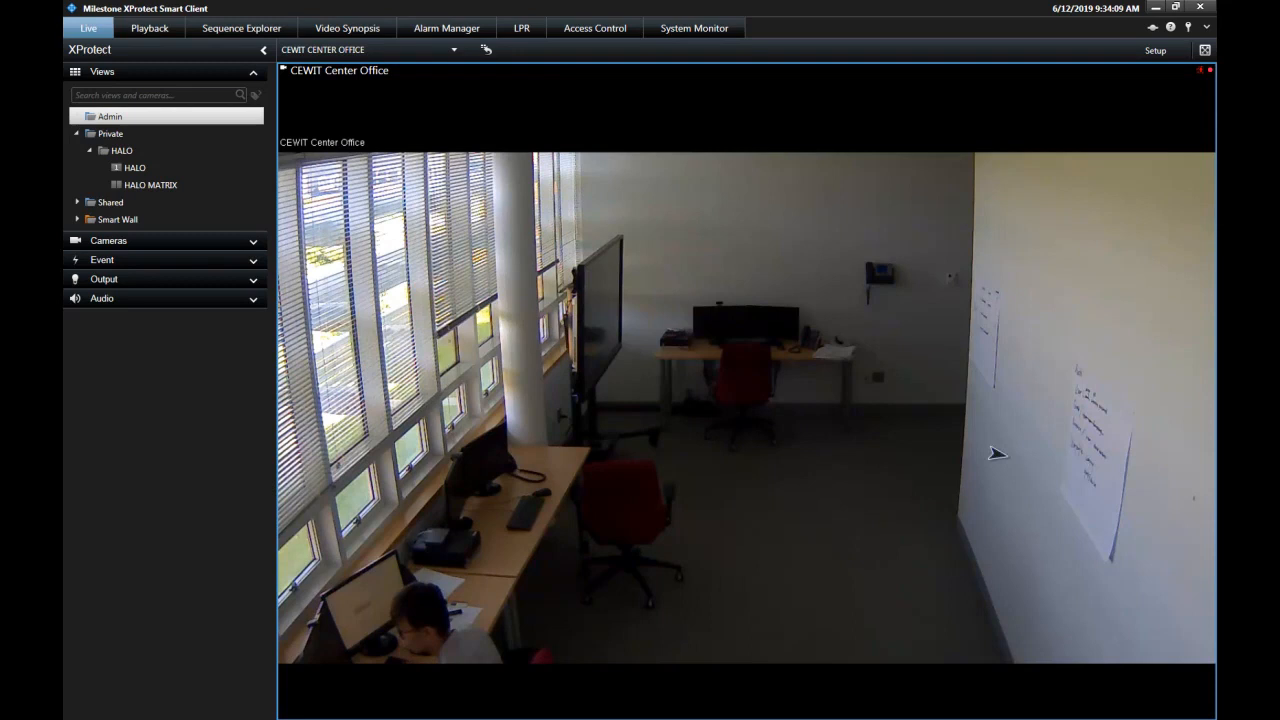
{"action": "mouse_move", "coordinate": [744, 404]}
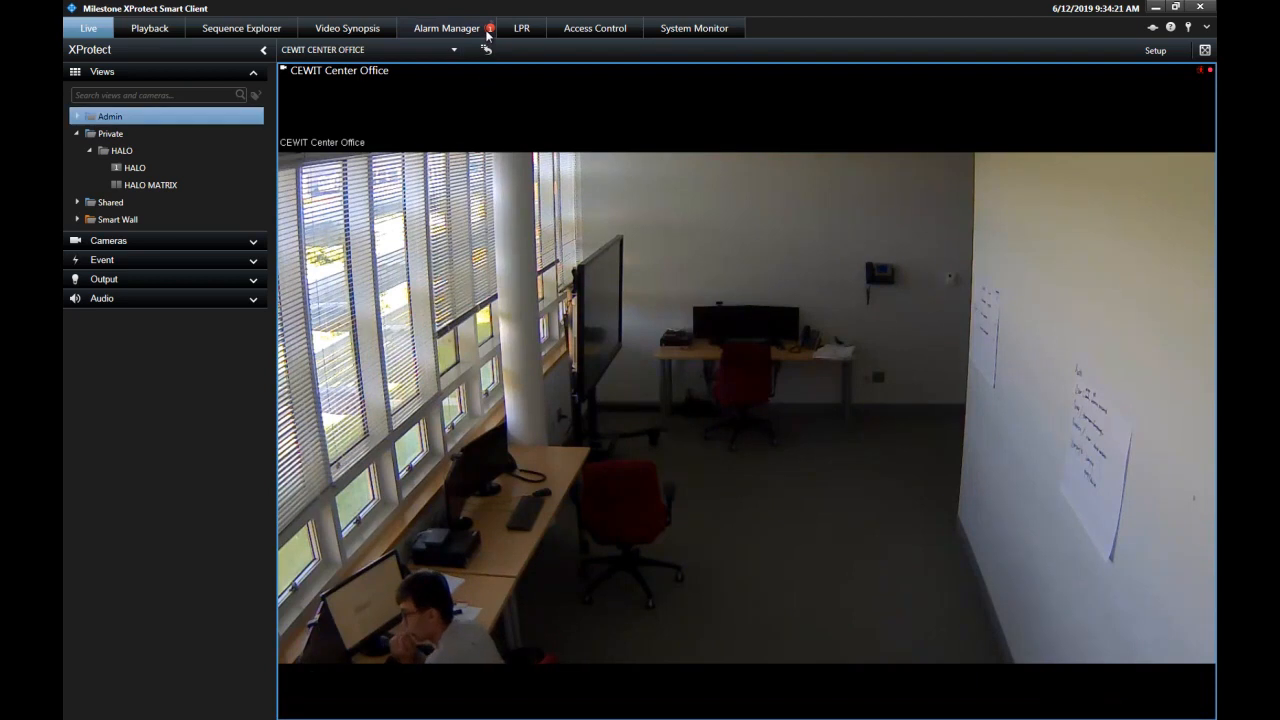
{"action": "left_click", "coordinate": [448, 28]}
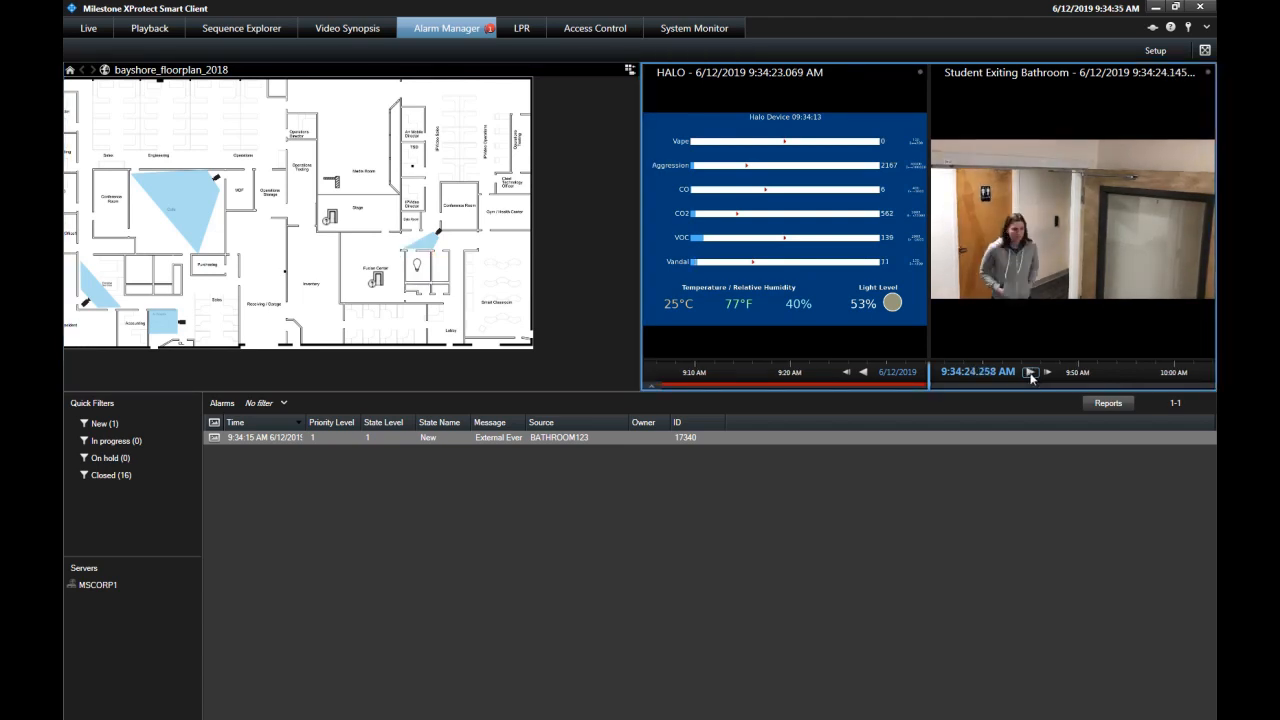
Play back the alarm's camera recording and select the new alarm to pinpoint the bathroom Halo device on the floor plan
{"action": "left_click", "coordinate": [414, 264]}
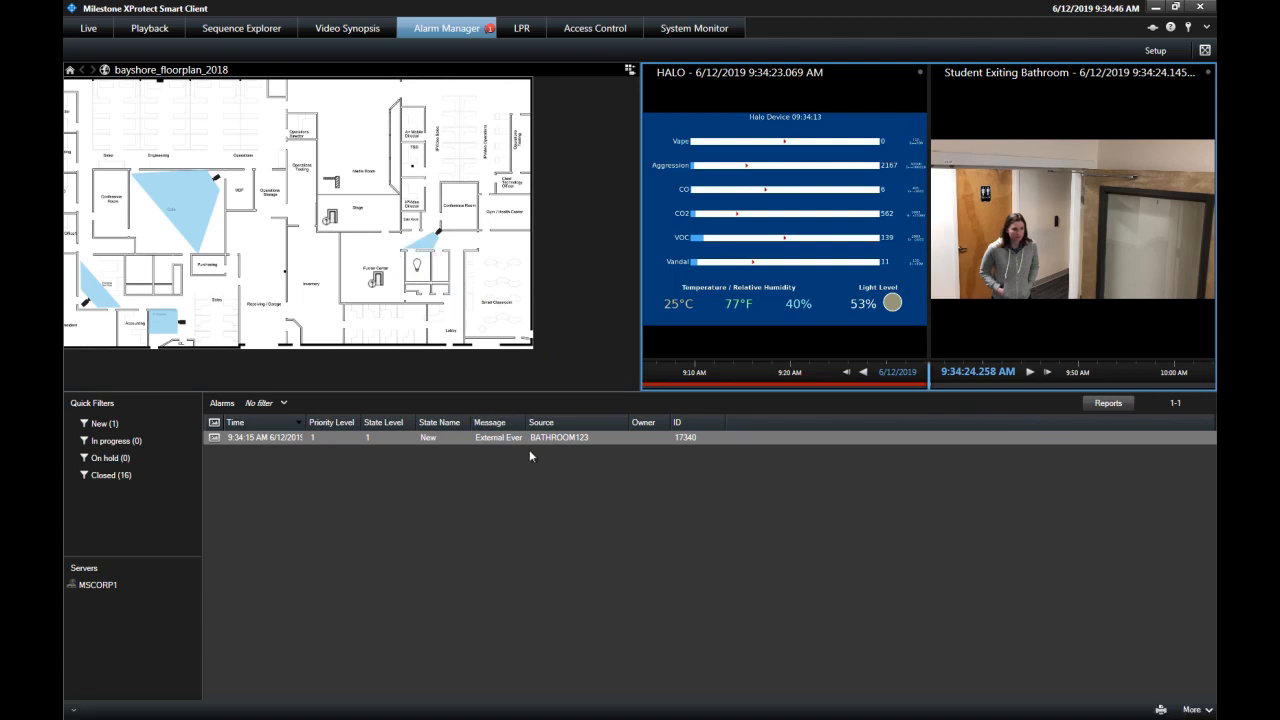
{"action": "left_click", "coordinate": [416, 264]}
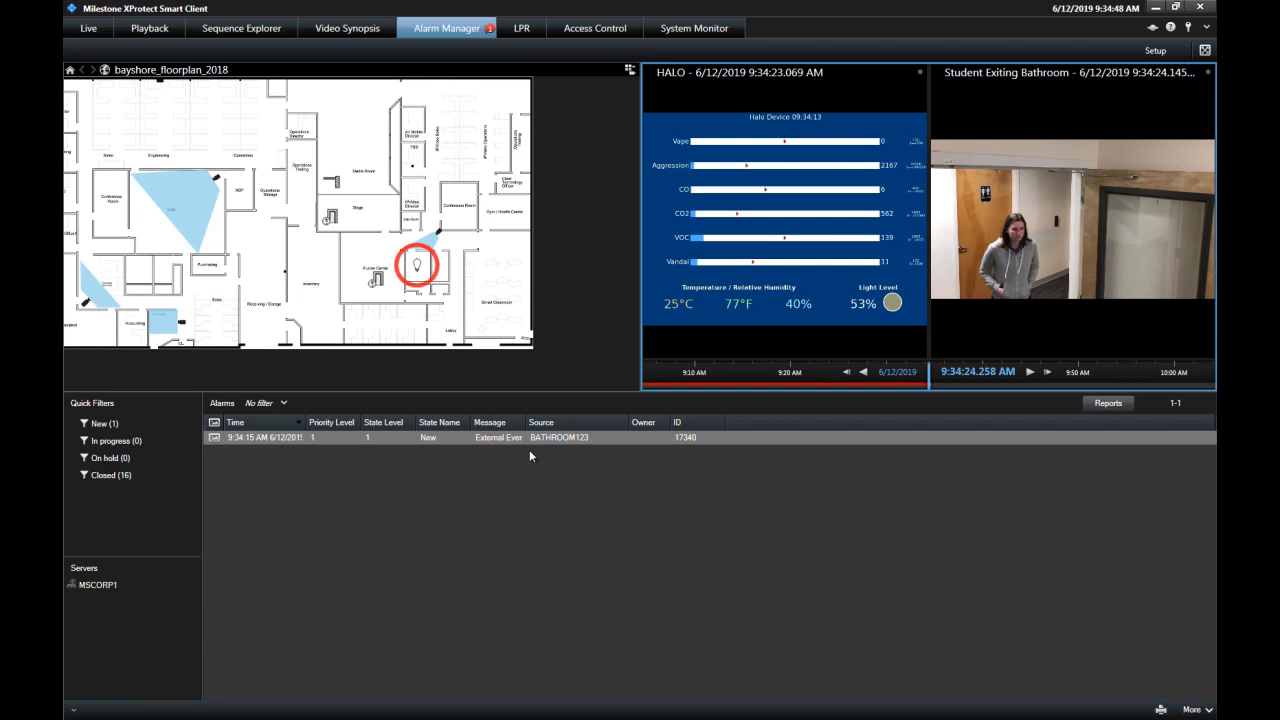